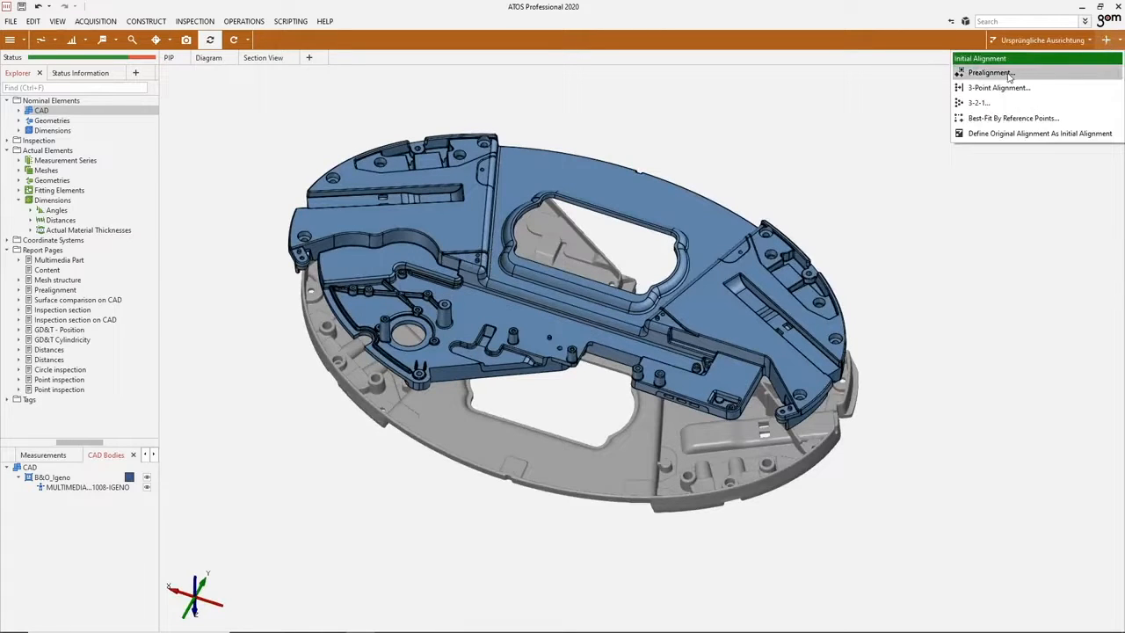
Run Prealignment from Initial Alignment to align the scan to the CAD model
left_click(989, 72)
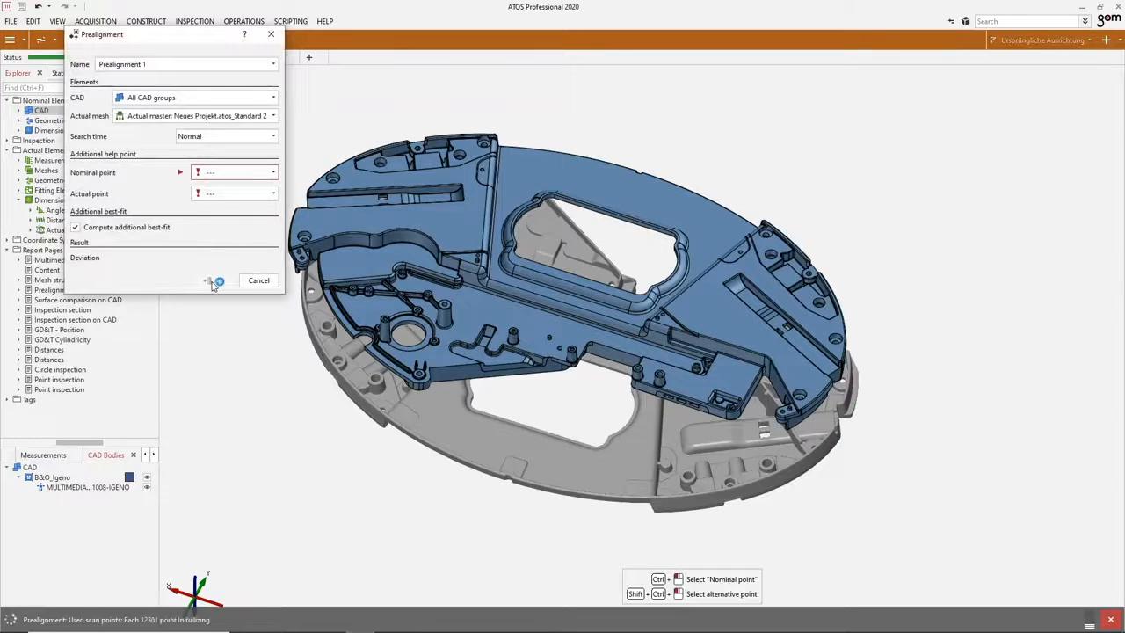
left_click(217, 281)
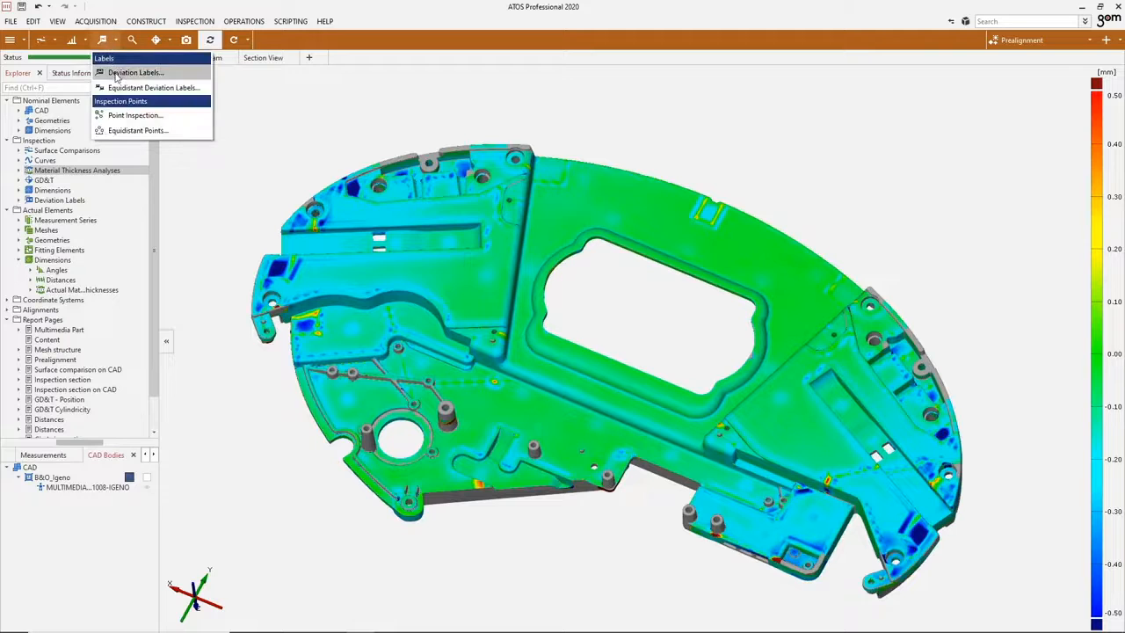
Launch Presentation Mode via the Labels area to show the 14-page inspection report
left_click(135, 72)
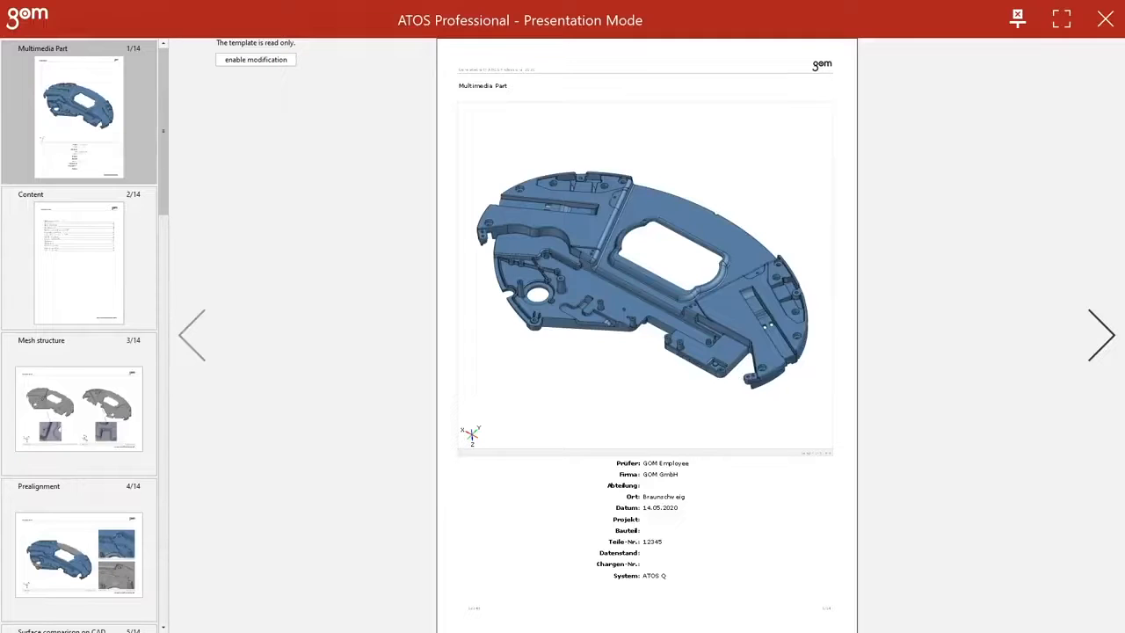
Go from the Prealignment report page forward to GD&T Cylindricity, page 9 of 14
left_click(79, 555)
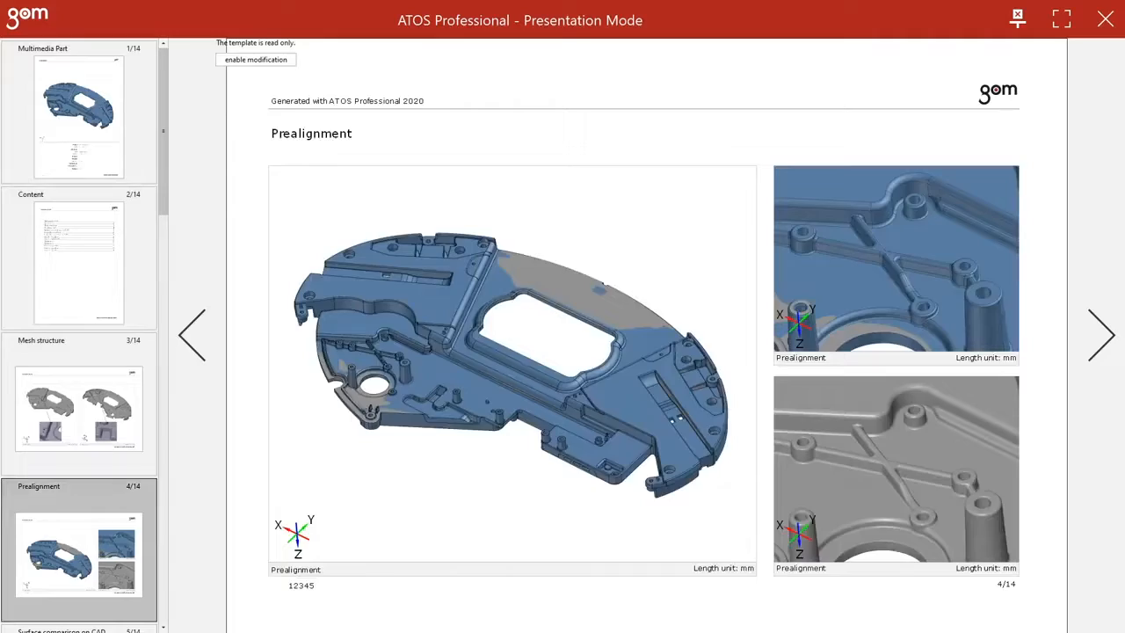
left_click(1100, 335)
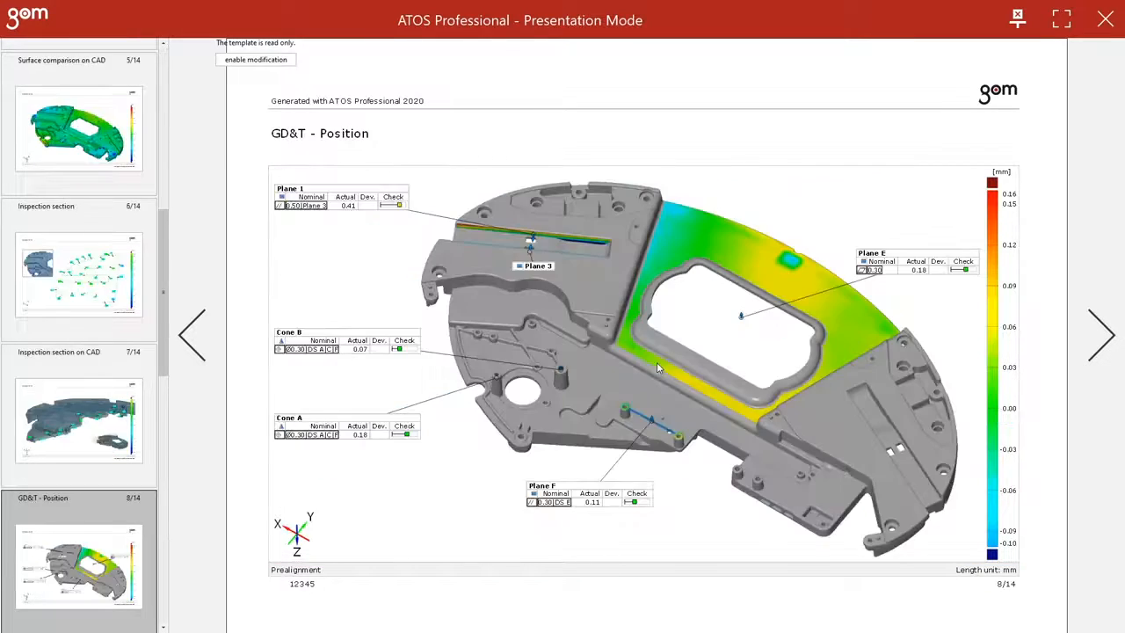
left_click(1101, 334)
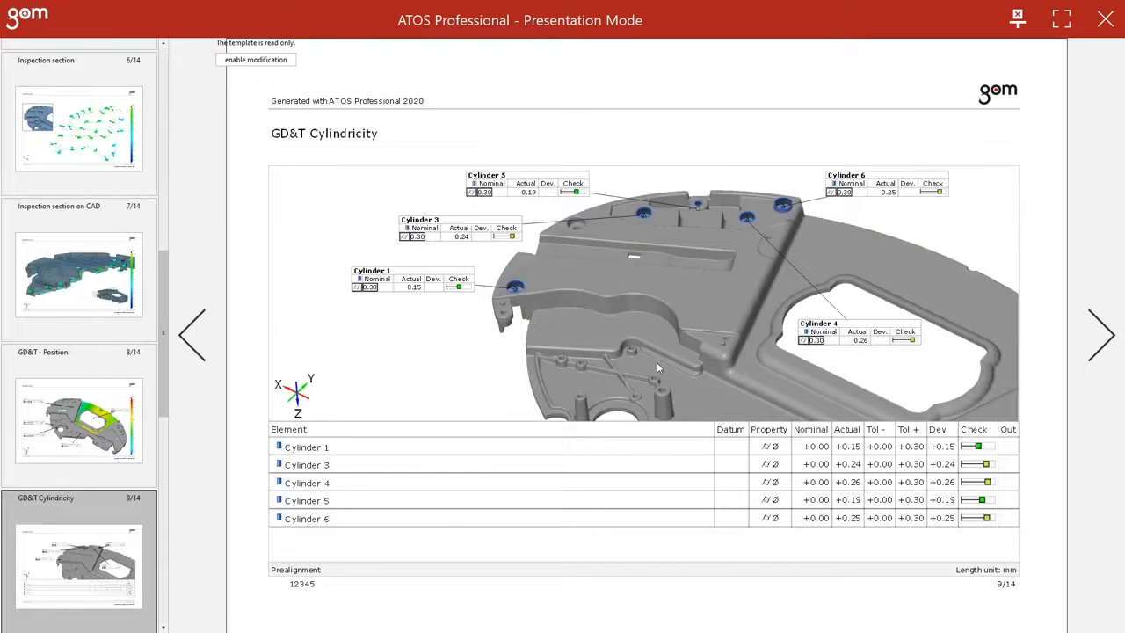